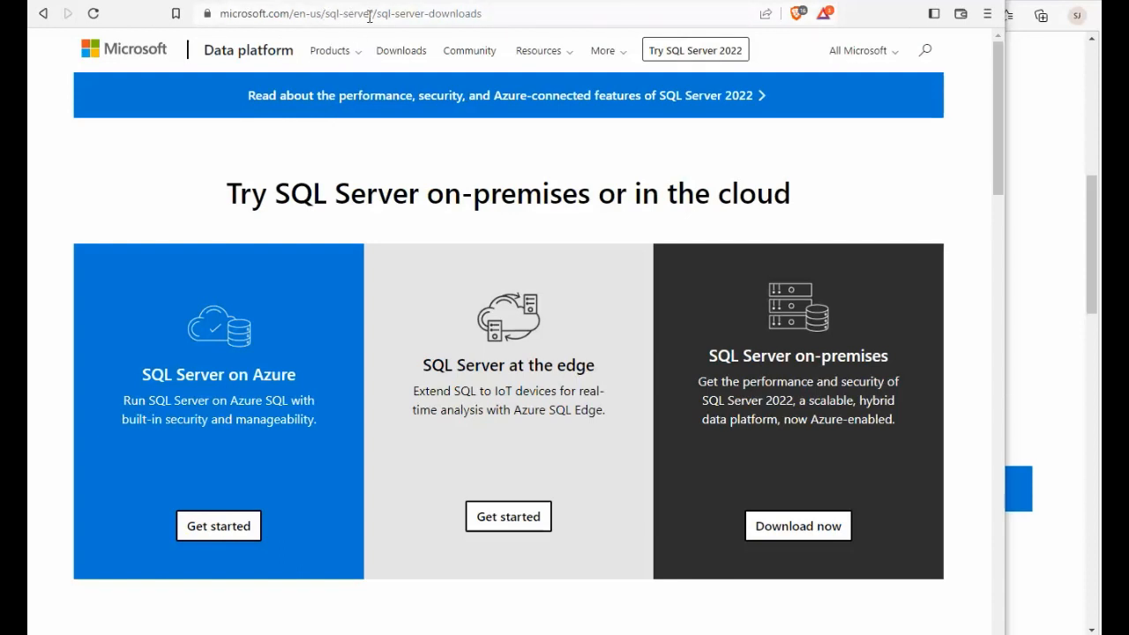
pyautogui.moveTo(790, 238)
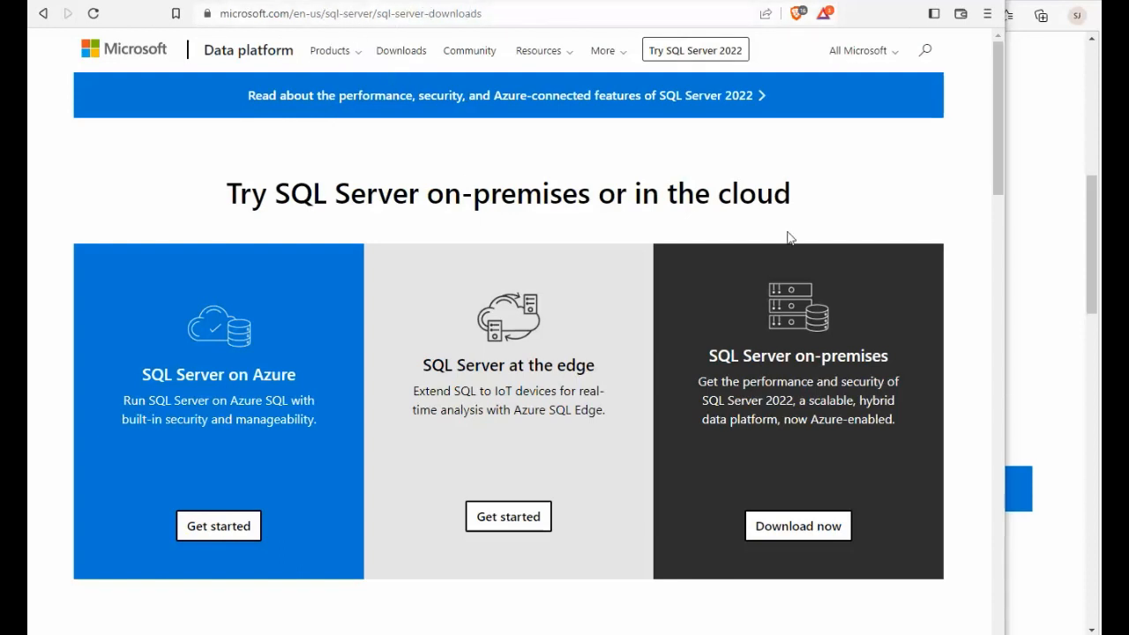
# Download the free SQL Server 2022 Developer edition installer and save it to SQL2022.
pyautogui.scroll(-3)
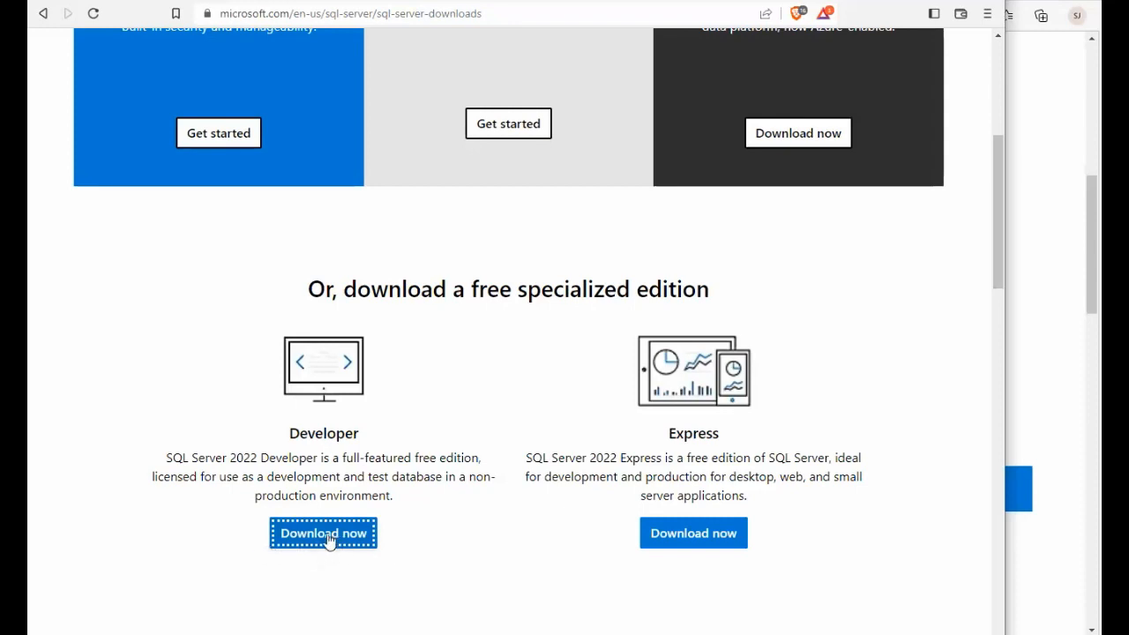
pyautogui.click(322, 533)
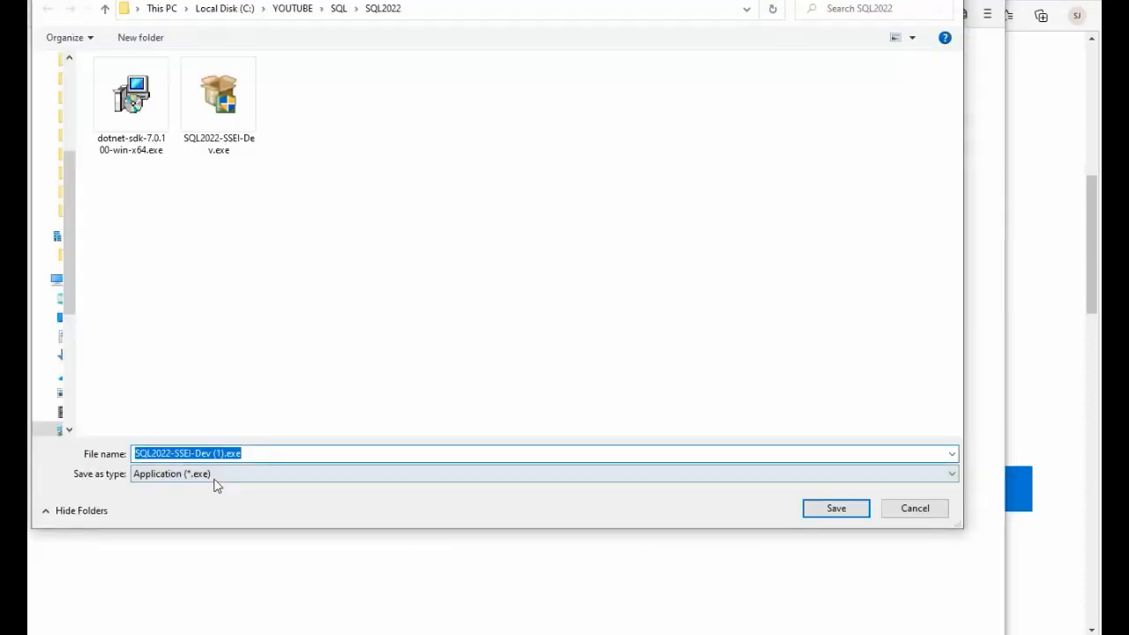
pyautogui.click(835, 508)
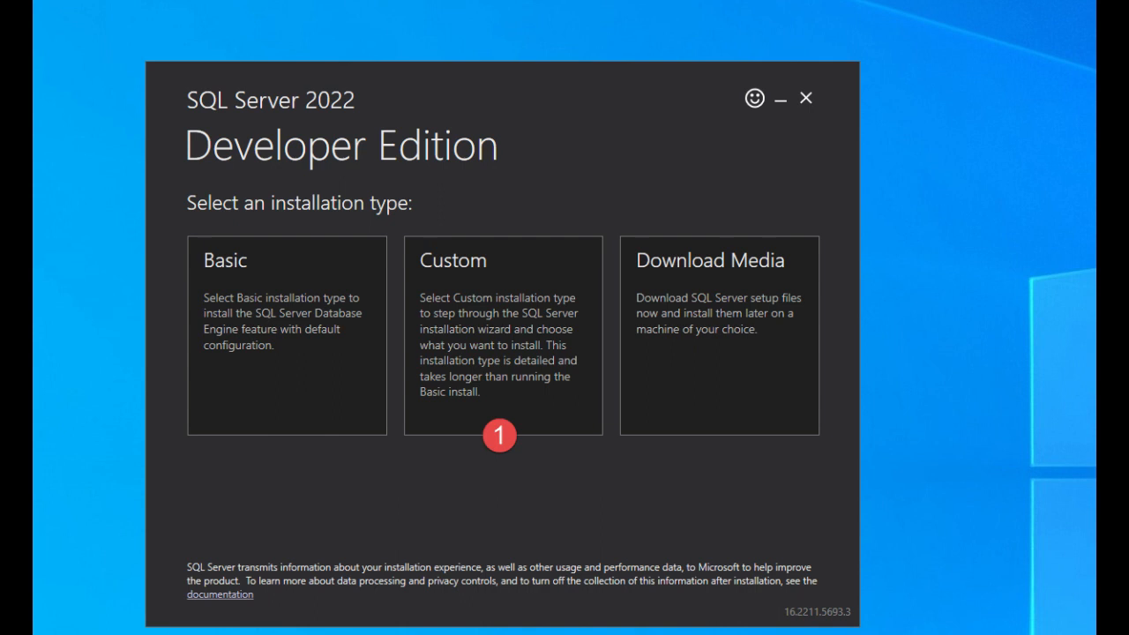
# Choose the Custom installation type and download setup media to C:\SQL2022.
pyautogui.click(718, 335)
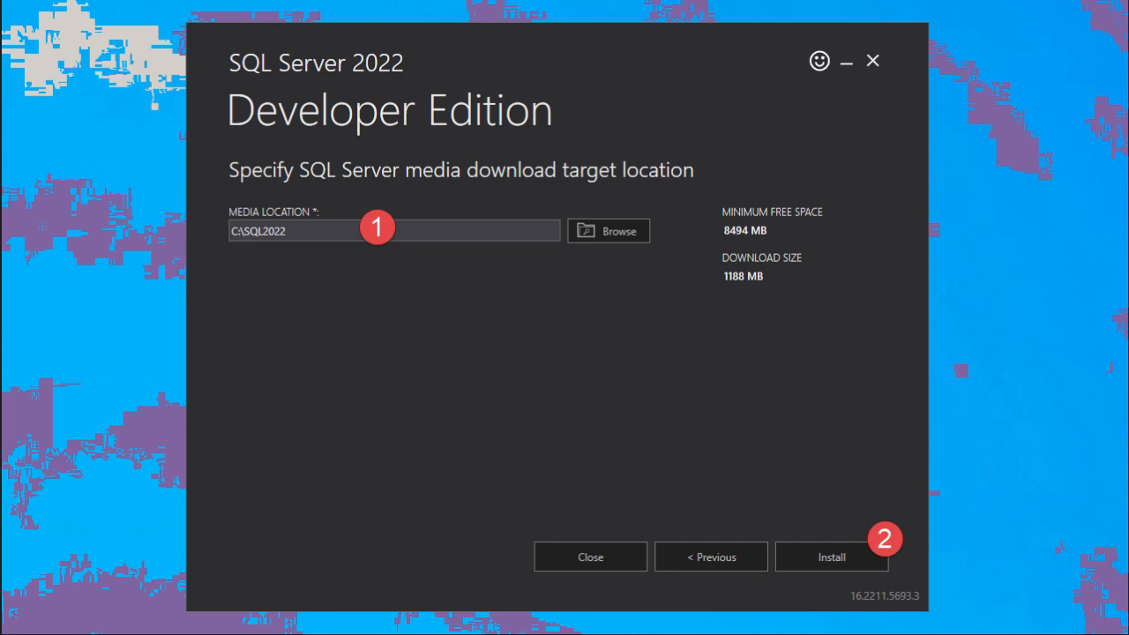
pyautogui.click(830, 556)
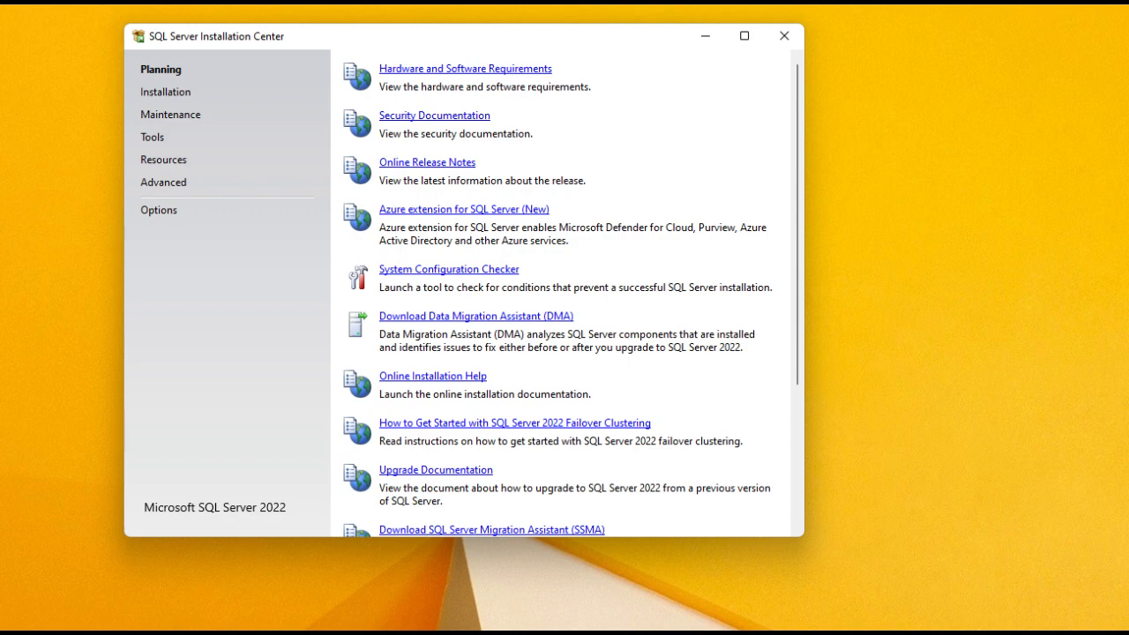
# Run System Configuration Checker and confirm 8 global rules passed, 0 failed.
pyautogui.click(465, 68)
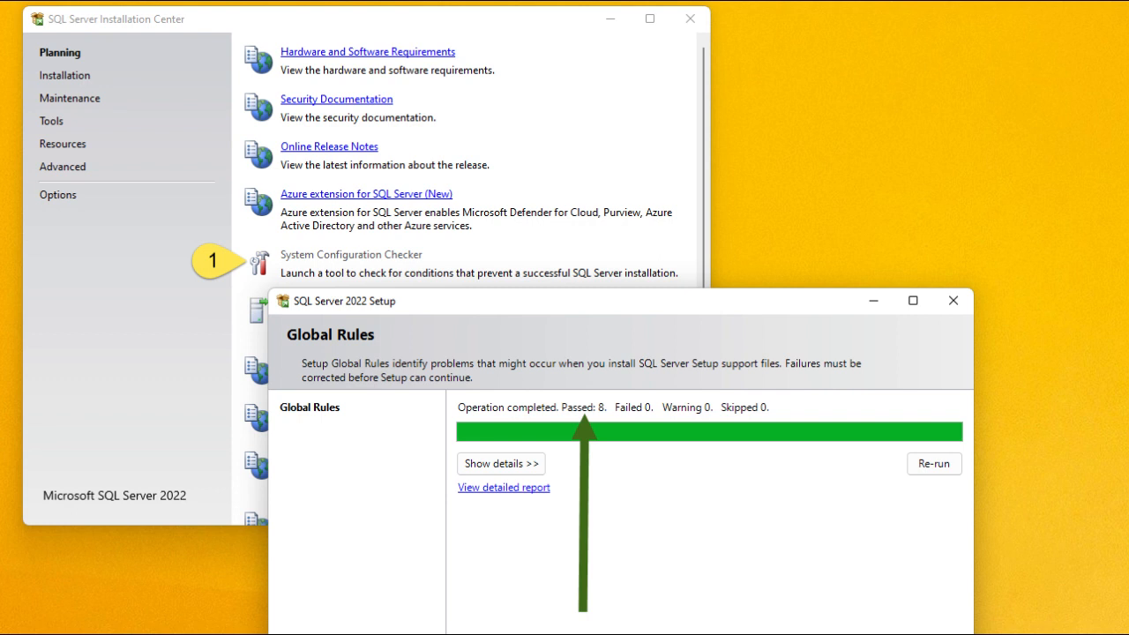
pyautogui.click(501, 463)
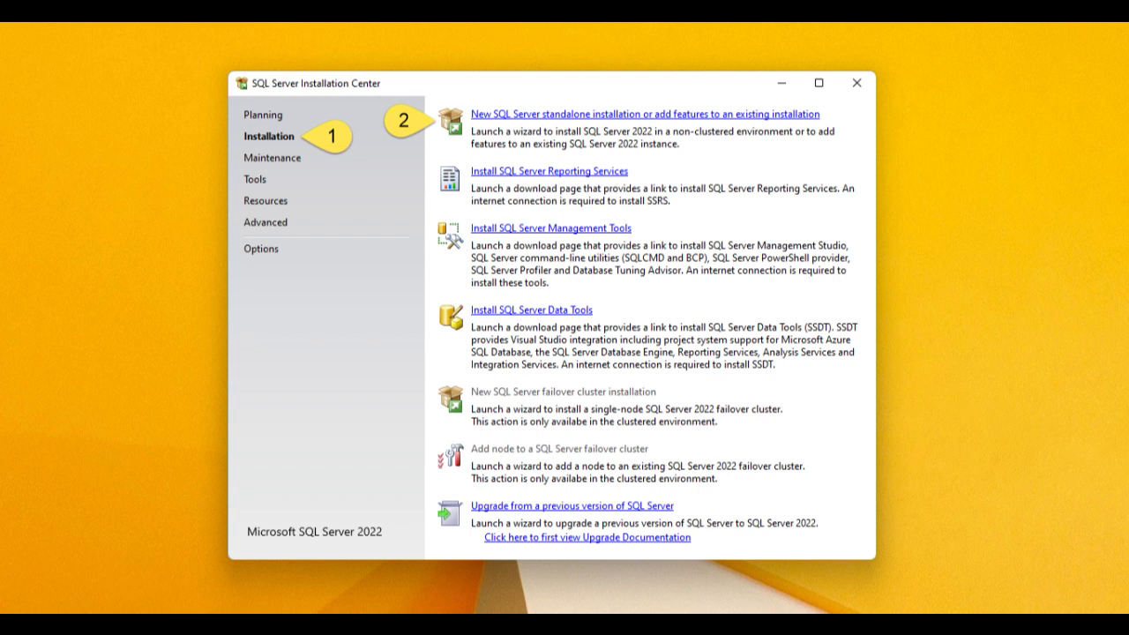
# Start a new standalone installation with Developer edition and accept the license terms.
pyautogui.click(645, 113)
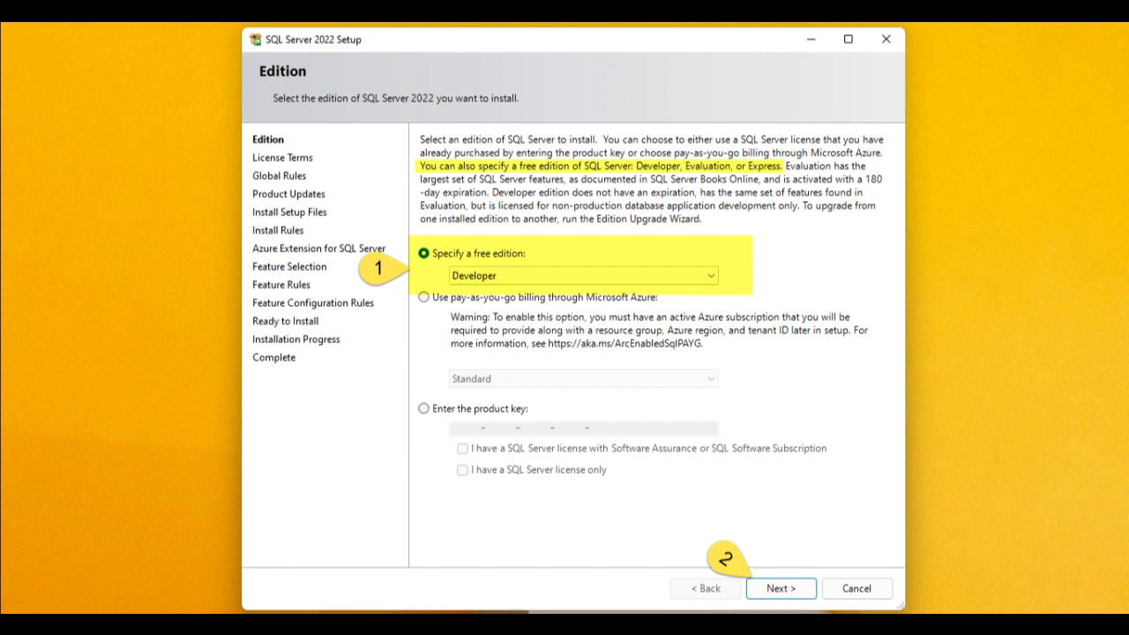
pyautogui.click(779, 588)
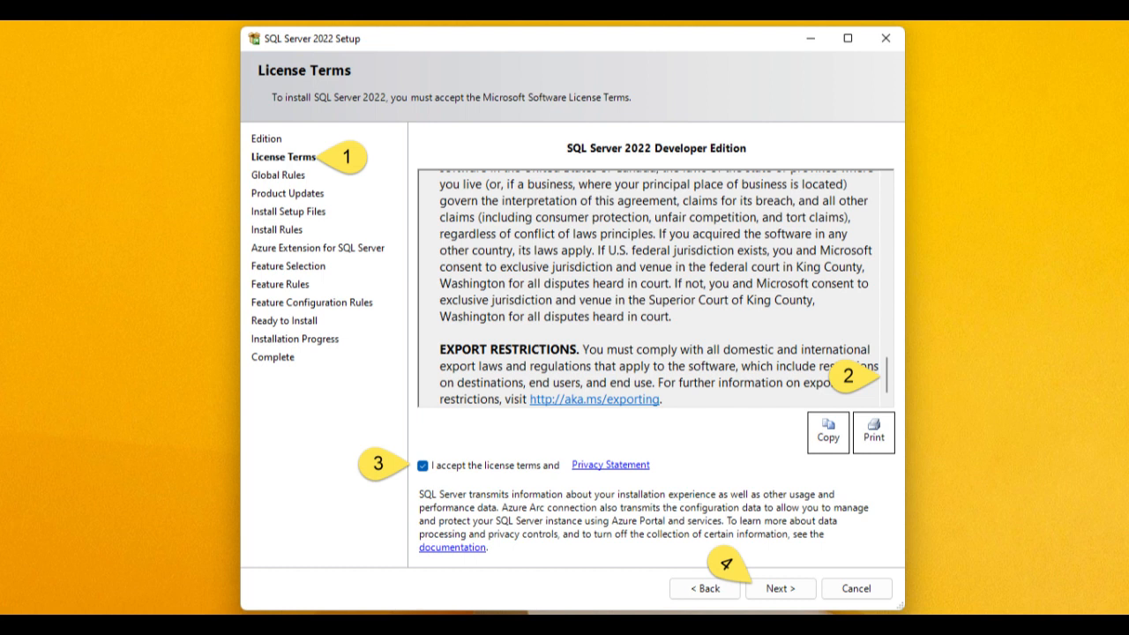
pyautogui.click(779, 588)
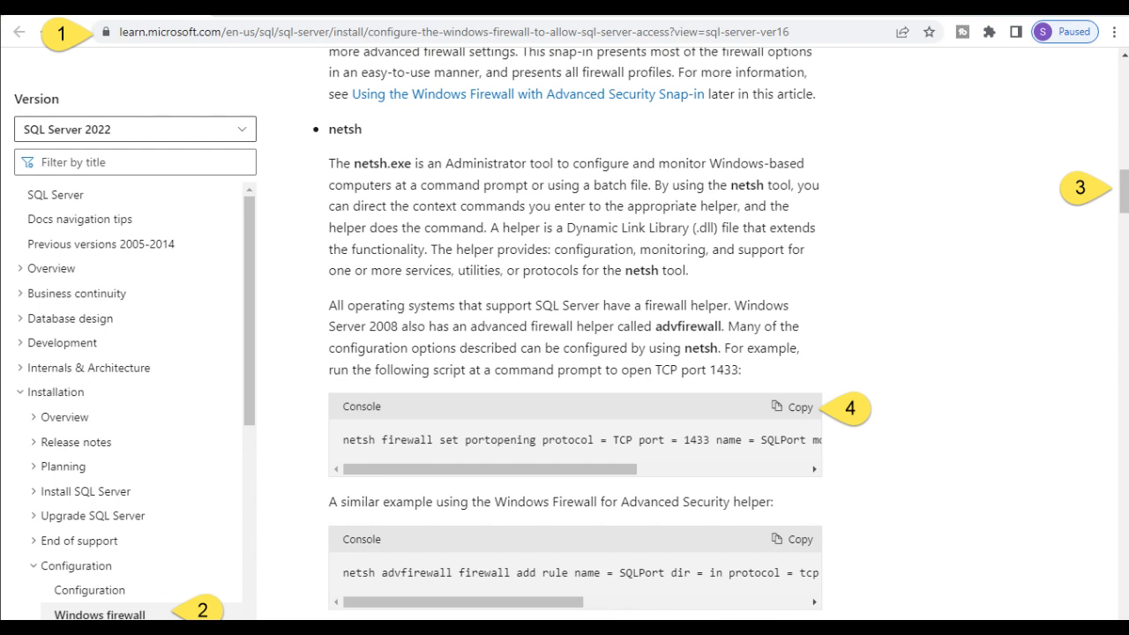
# Copy the netsh console script that opens TCP port 1433 for SQL Server.
pyautogui.click(792, 406)
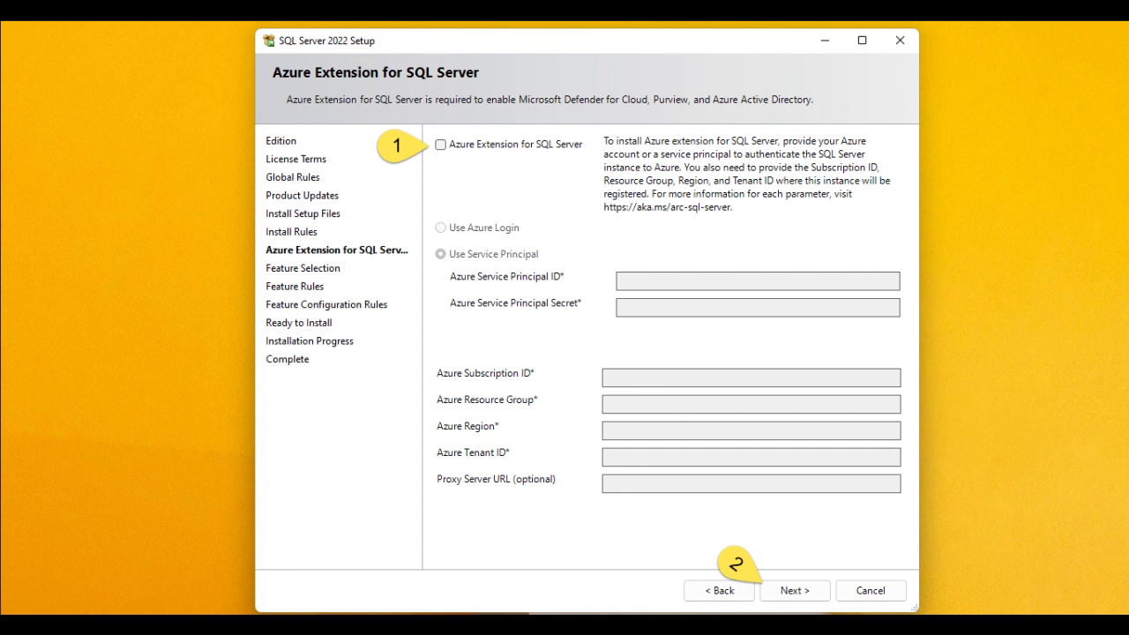
# Skip Azure Extension, select the features, name the instance SQLSERVER2022, keep default service accounts.
pyautogui.click(792, 590)
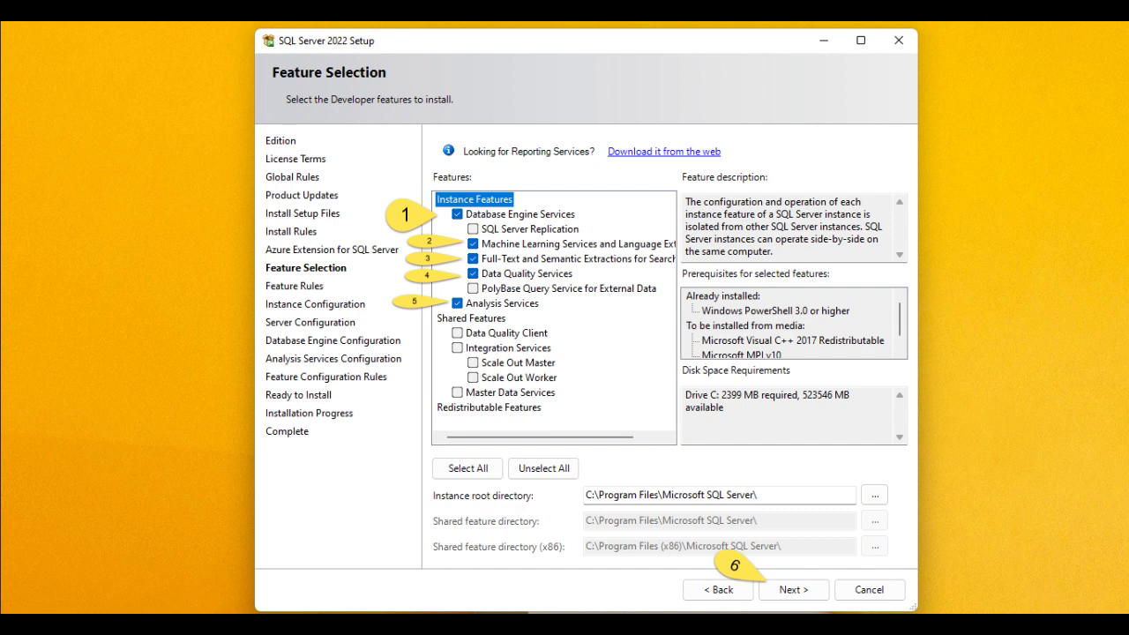
pyautogui.click(792, 589)
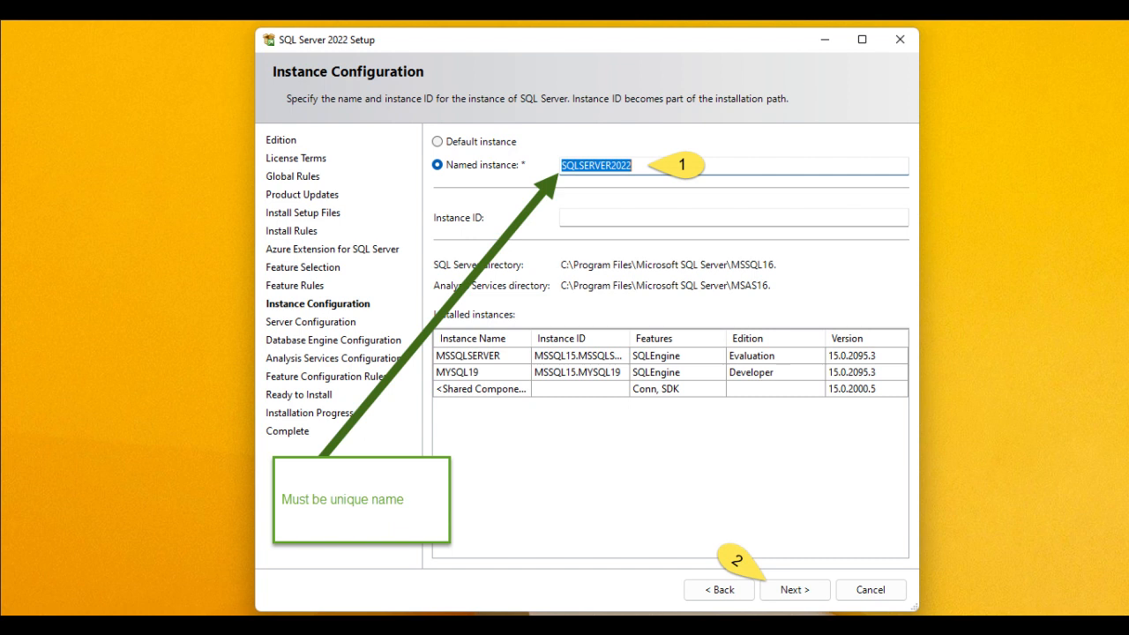
pyautogui.click(792, 589)
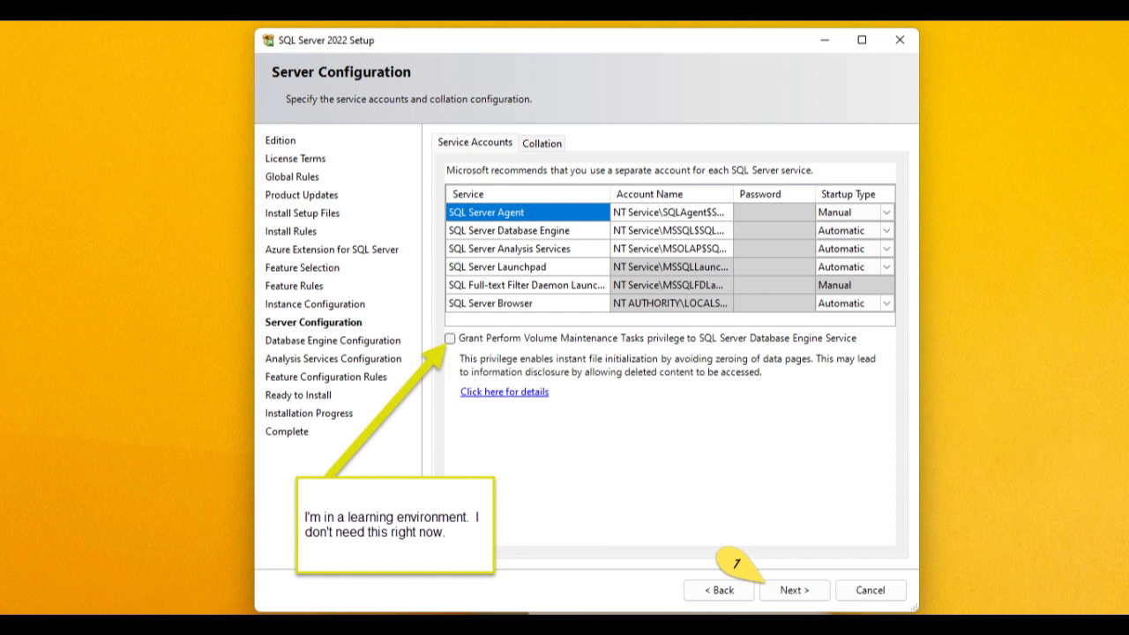
pyautogui.click(793, 590)
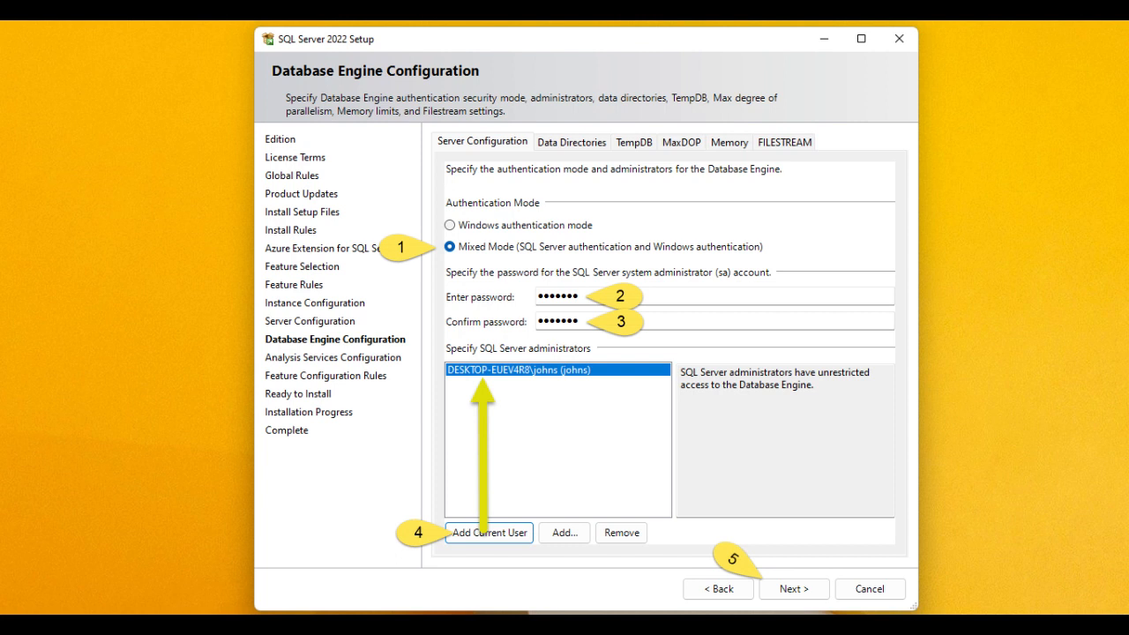
# Set Mixed Mode with sa password and Tabular Mode, adding the current user as administrator.
pyautogui.click(792, 588)
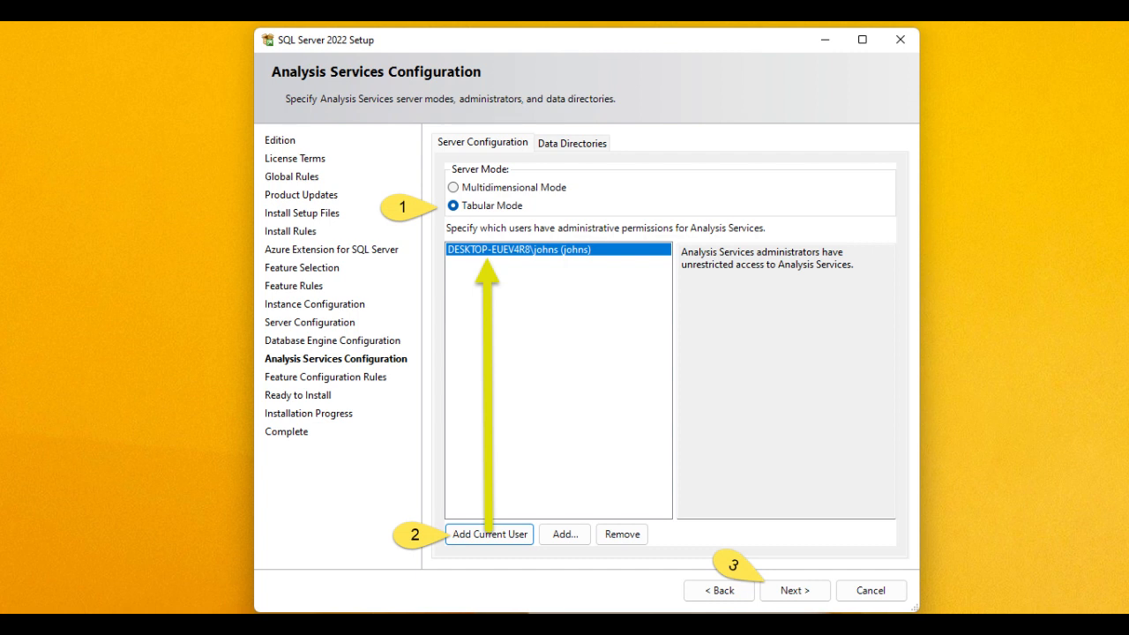
pyautogui.click(793, 590)
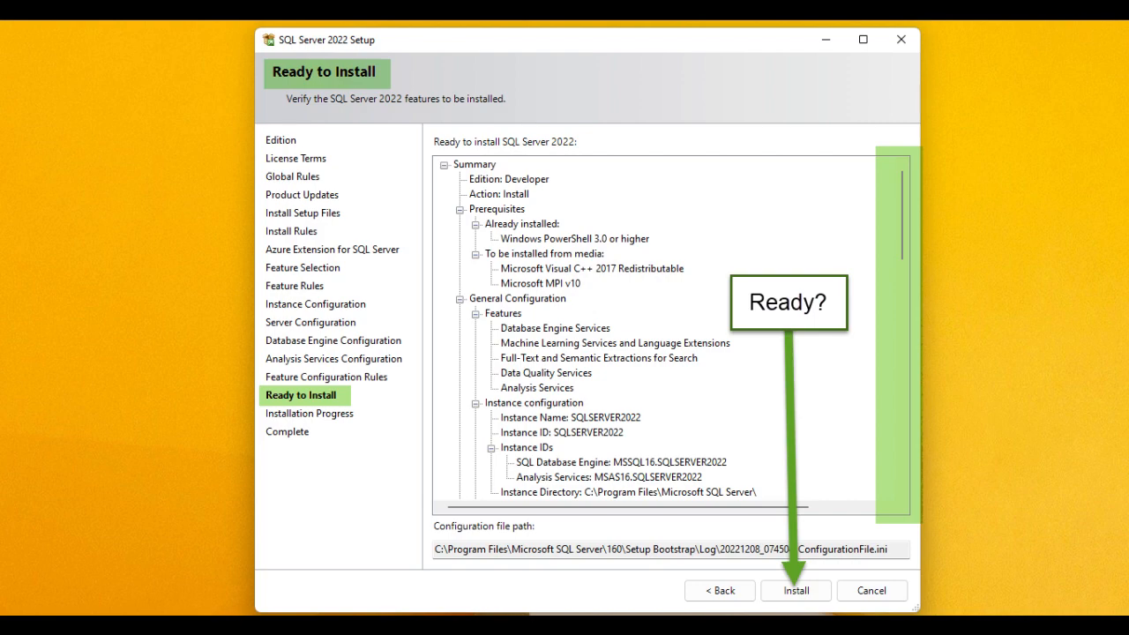
# Review the Ready to Install summary and launch the installation.
pyautogui.click(795, 590)
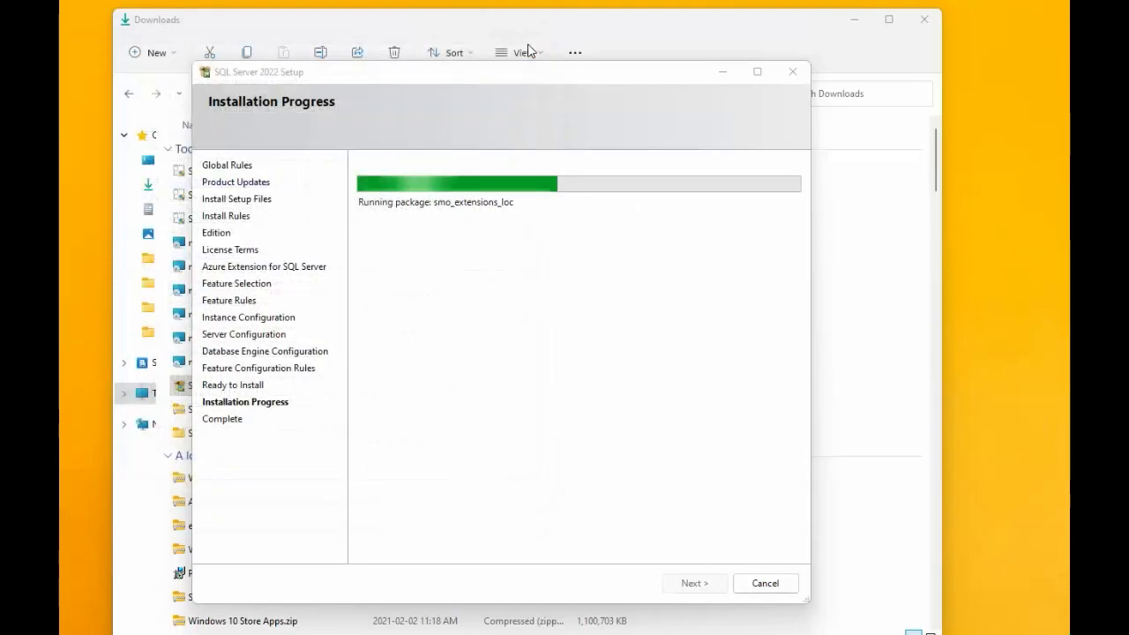